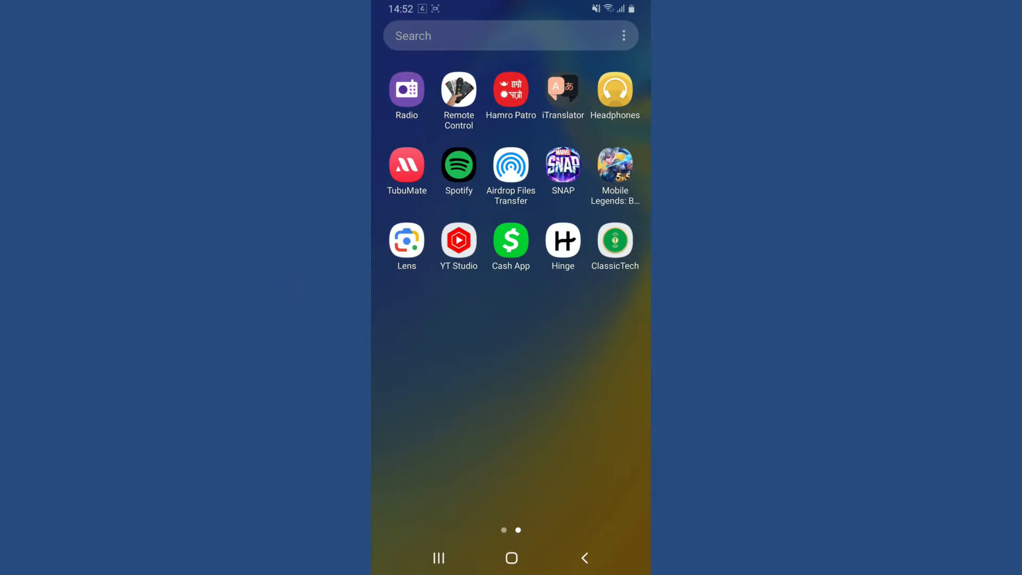
Go back to the home screen and swipe over to the app drawer holding Hinge.
{"action": "left_click", "coordinate": [562, 239]}
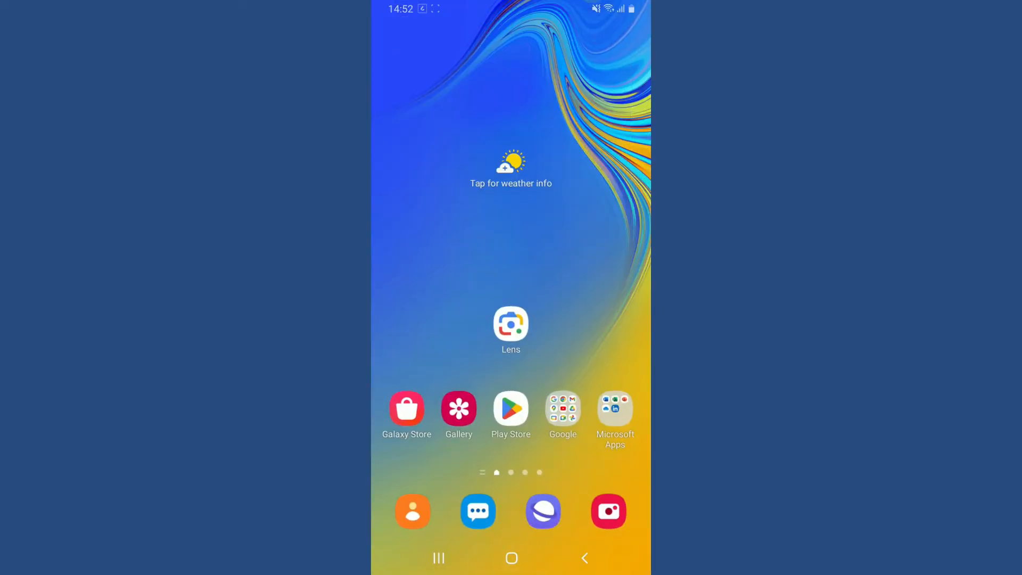
{"action": "scroll", "scroll_direction": "left", "scroll_amount": 3}
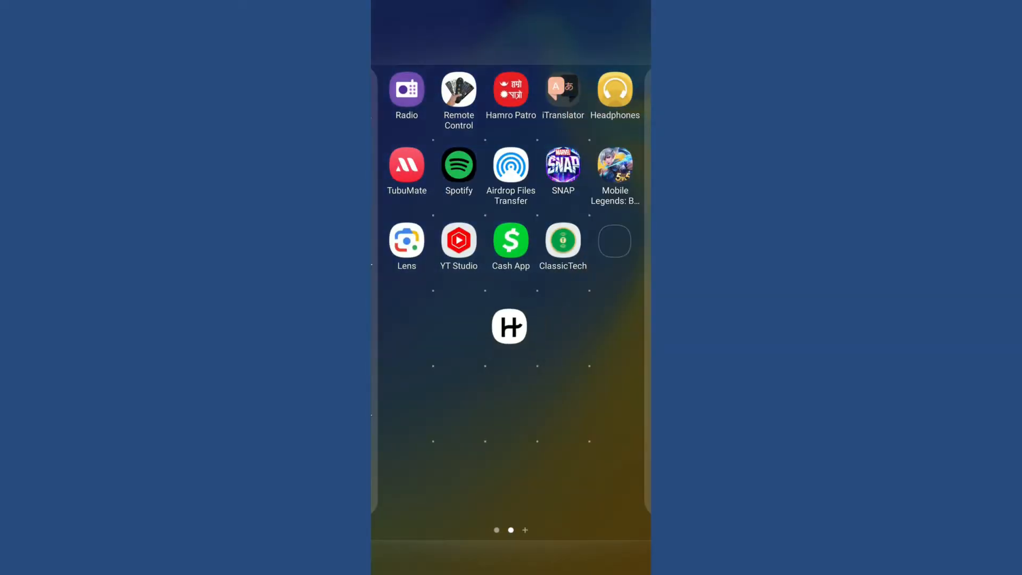
Launch Hinge, begin a new account and submit a phone number for verification.
{"action": "left_click", "coordinate": [509, 326]}
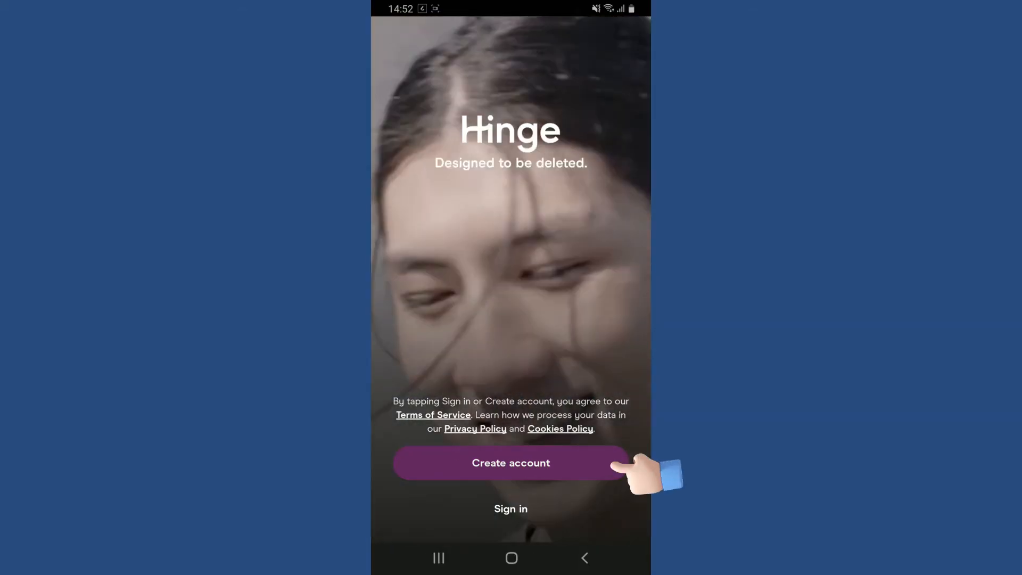
{"action": "left_click", "coordinate": [511, 462]}
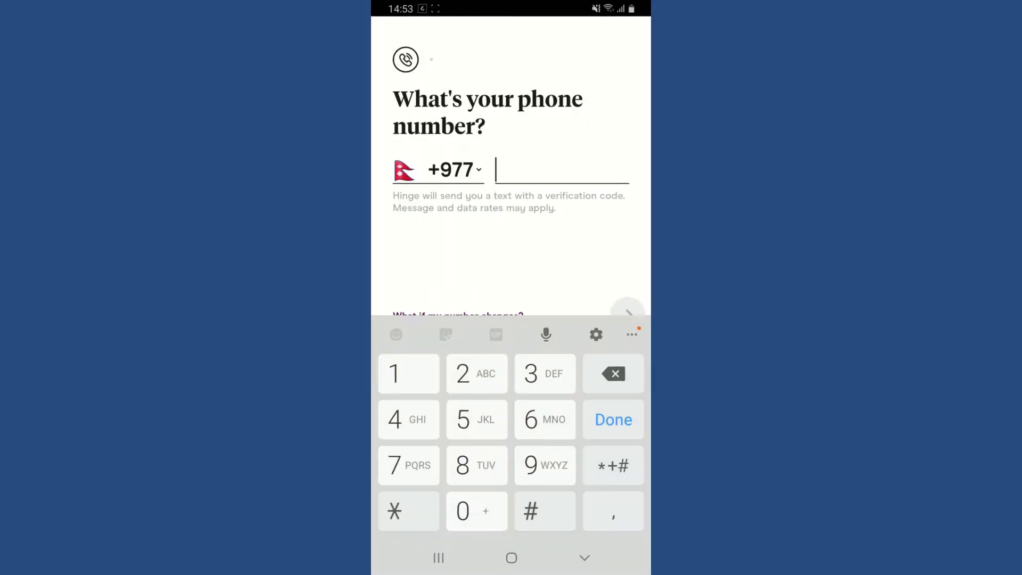
{"action": "left_click", "coordinate": [453, 170]}
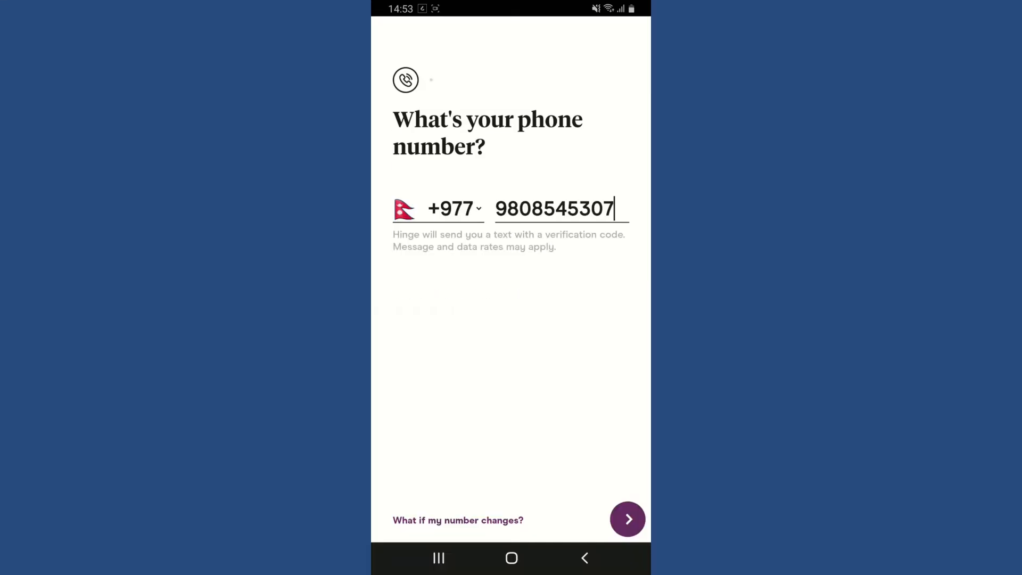
{"action": "left_click", "coordinate": [627, 519]}
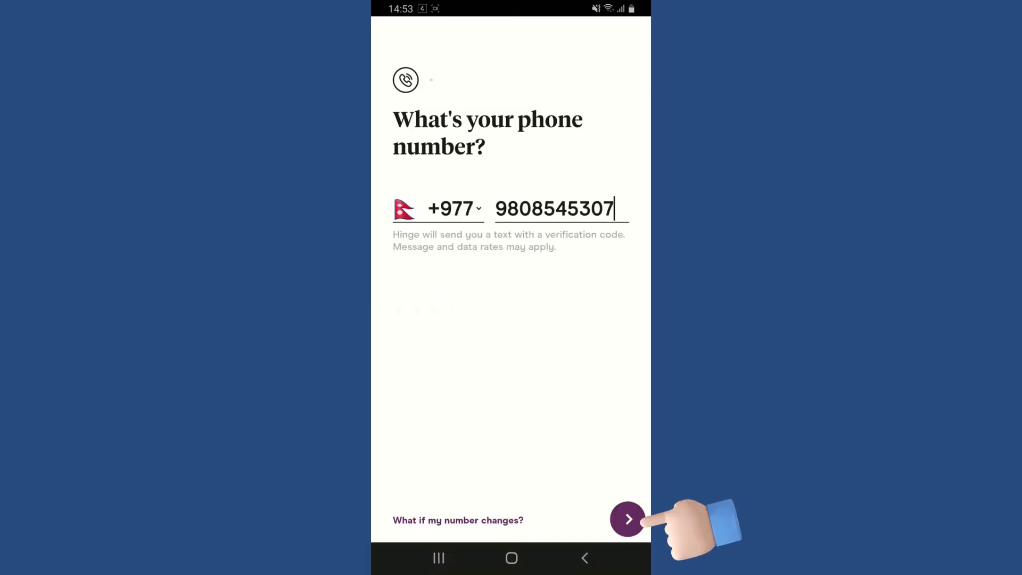
{"action": "left_click", "coordinate": [628, 520]}
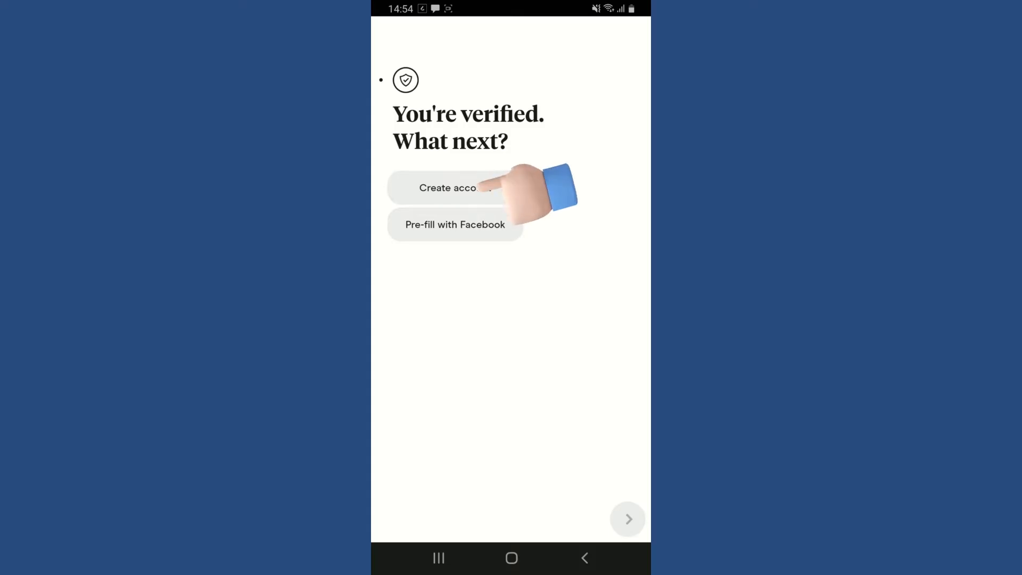
Choose manual setup and enter the first and last name.
{"action": "left_click", "coordinate": [455, 188]}
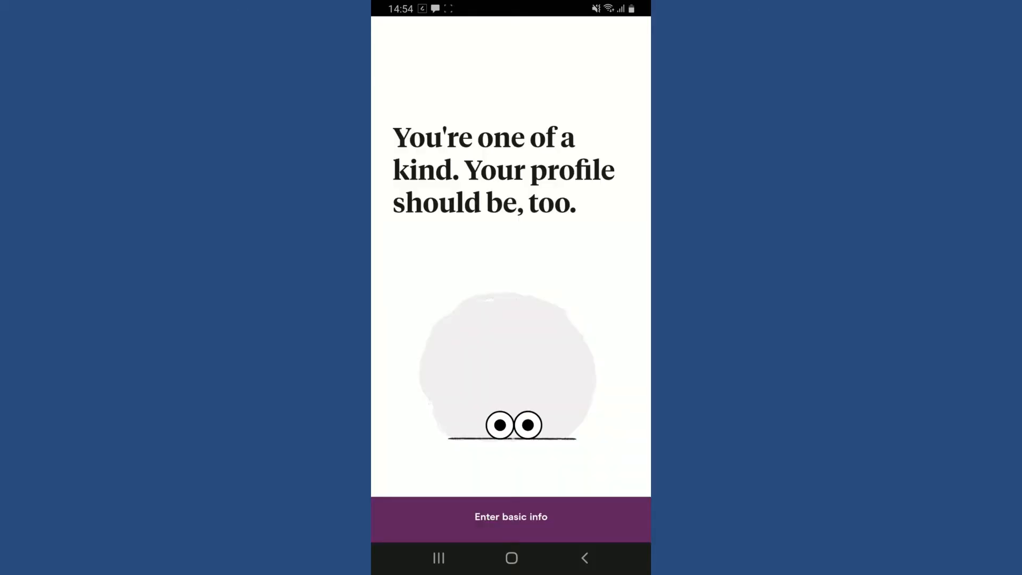
{"action": "left_click", "coordinate": [511, 516]}
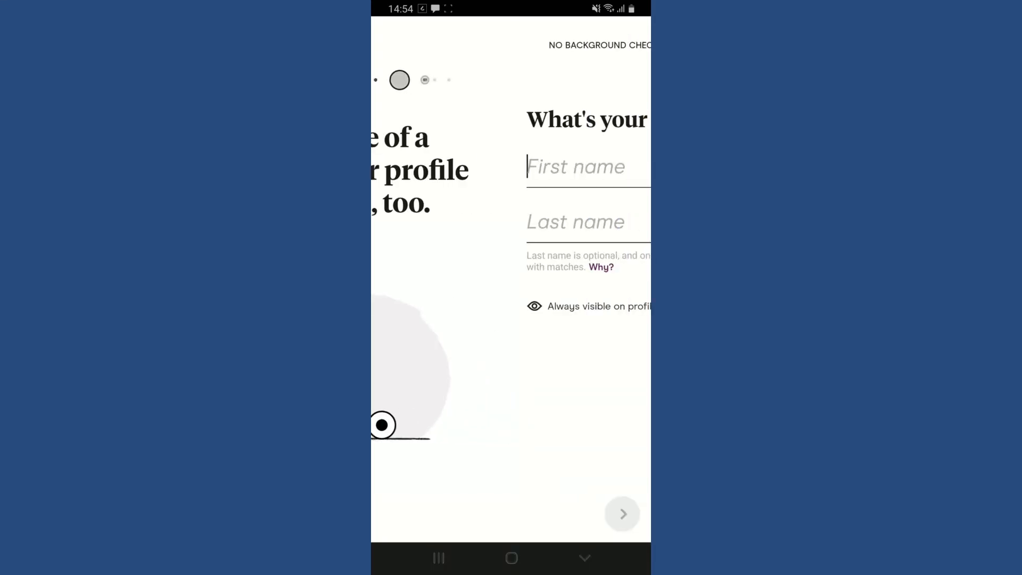
{"action": "left_click", "coordinate": [587, 166]}
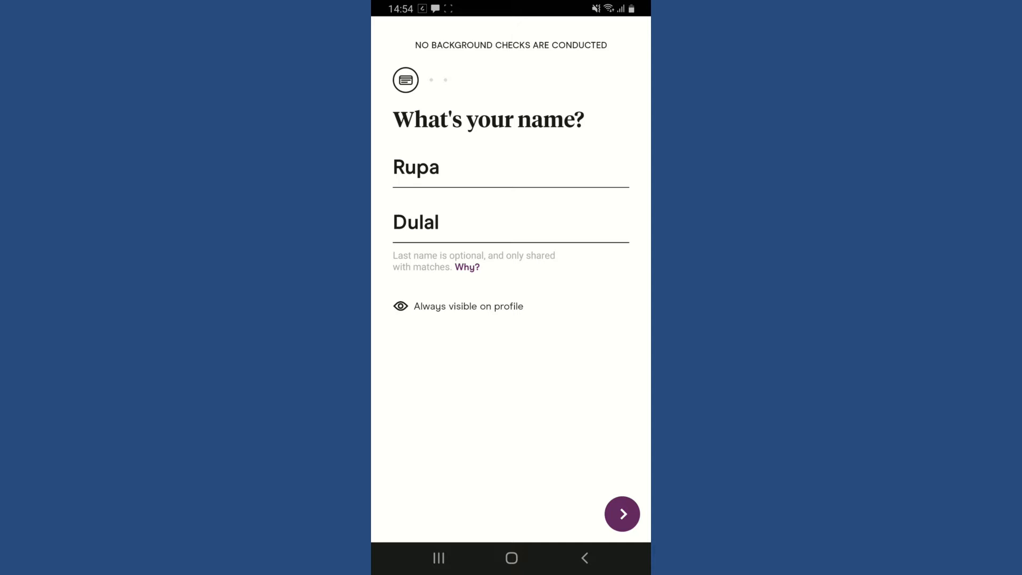
{"action": "left_click", "coordinate": [621, 514]}
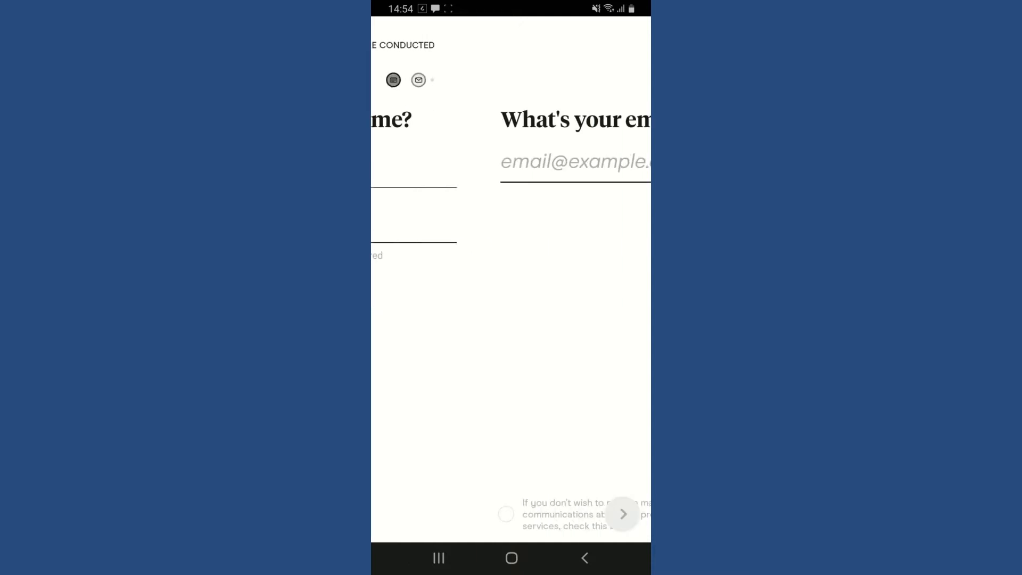
{"action": "left_click", "coordinate": [621, 514]}
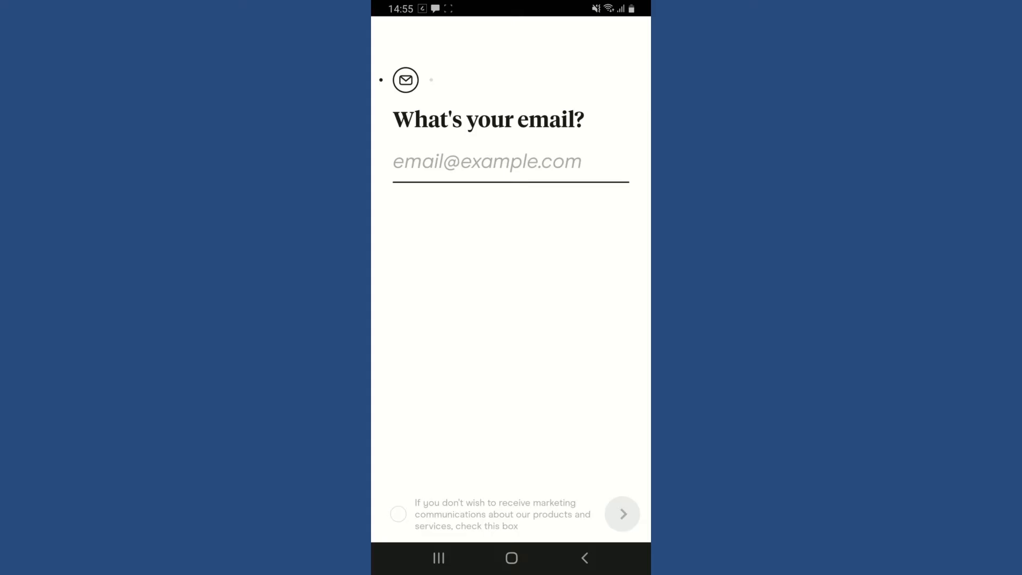
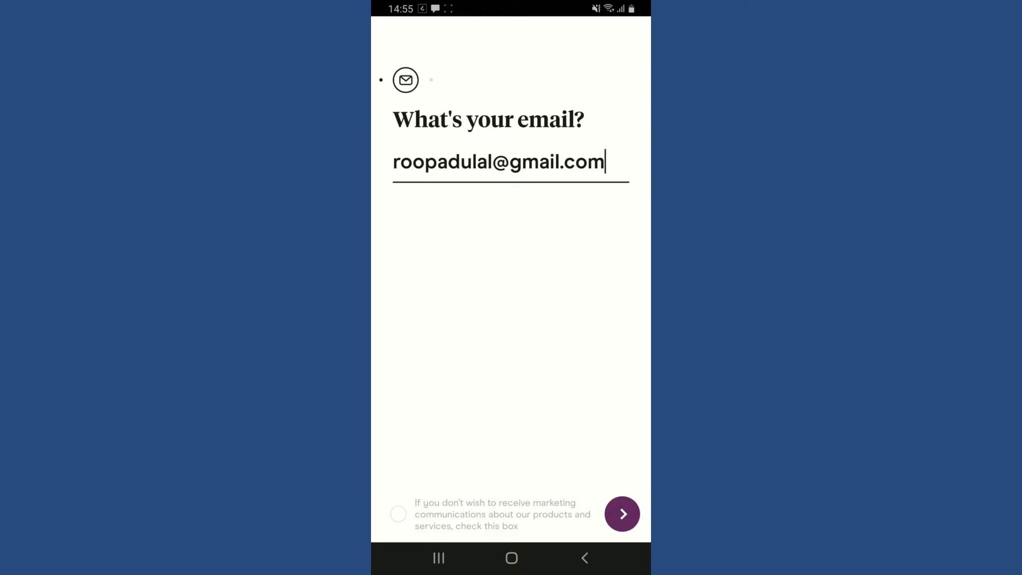
{"action": "left_click", "coordinate": [397, 514]}
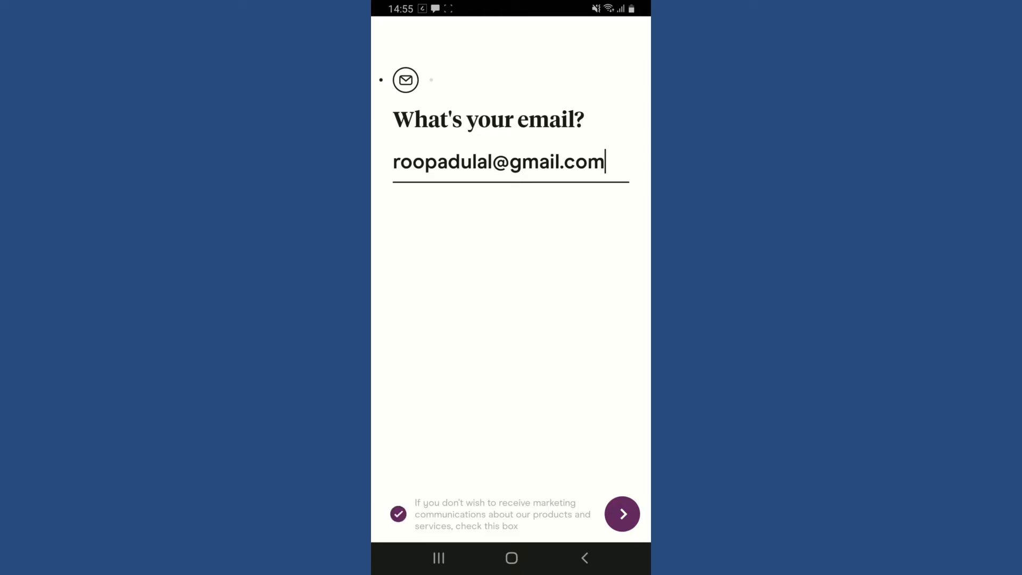
{"action": "left_click", "coordinate": [621, 513]}
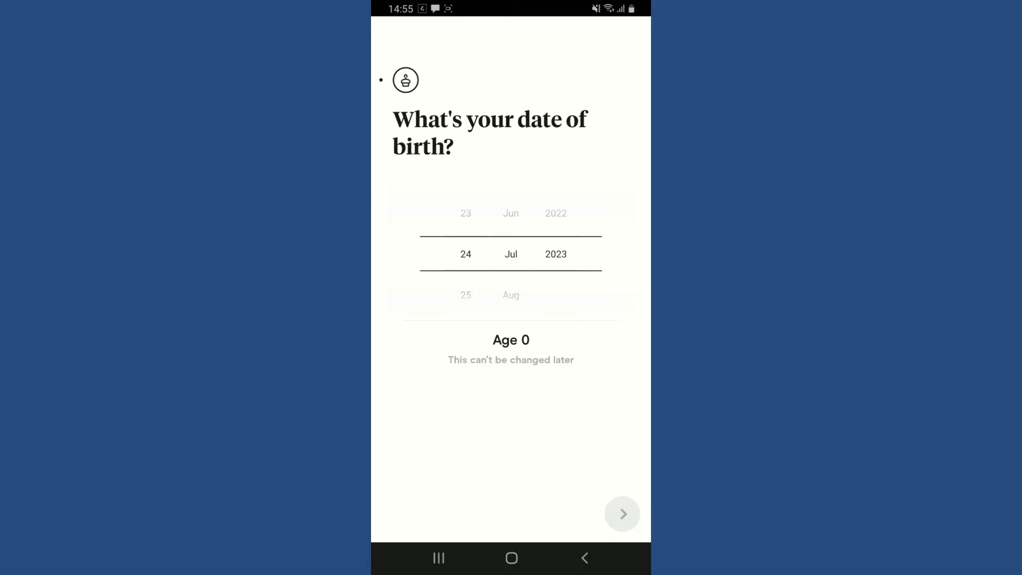
{"action": "left_click_drag", "start_coordinate": [555, 254], "coordinate": [555, 300]}
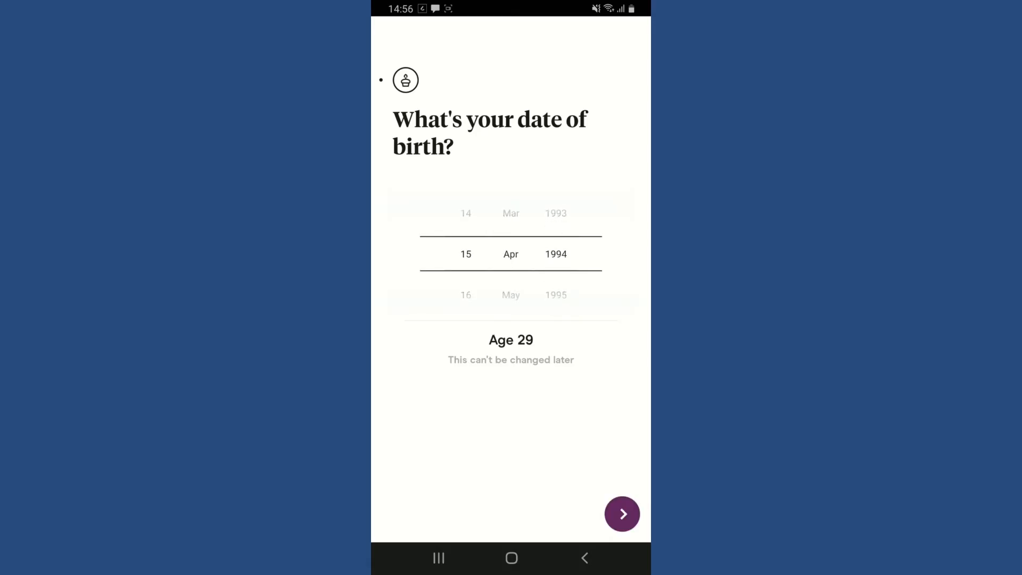
{"action": "left_click", "coordinate": [621, 514]}
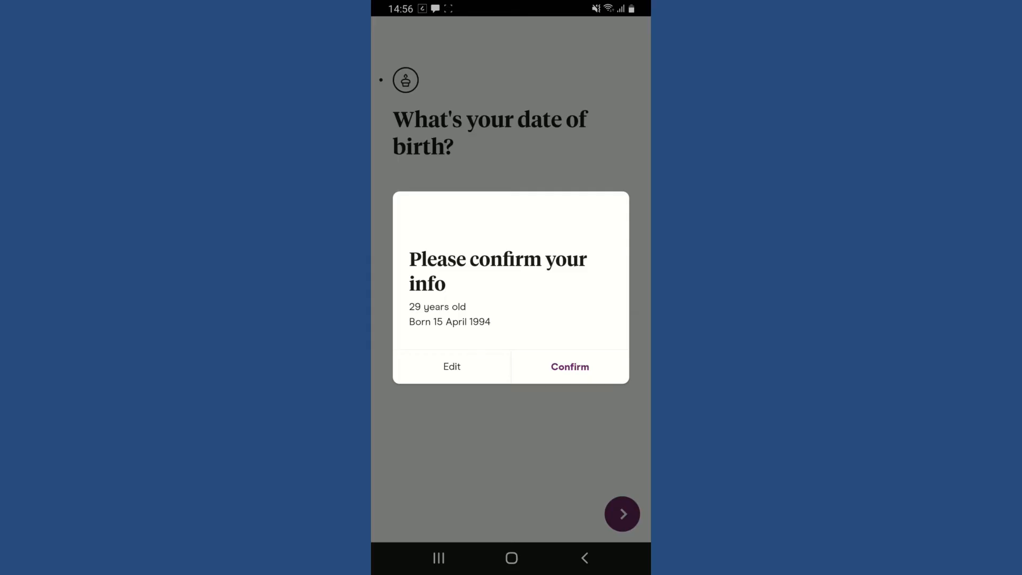
{"action": "left_click", "coordinate": [568, 366]}
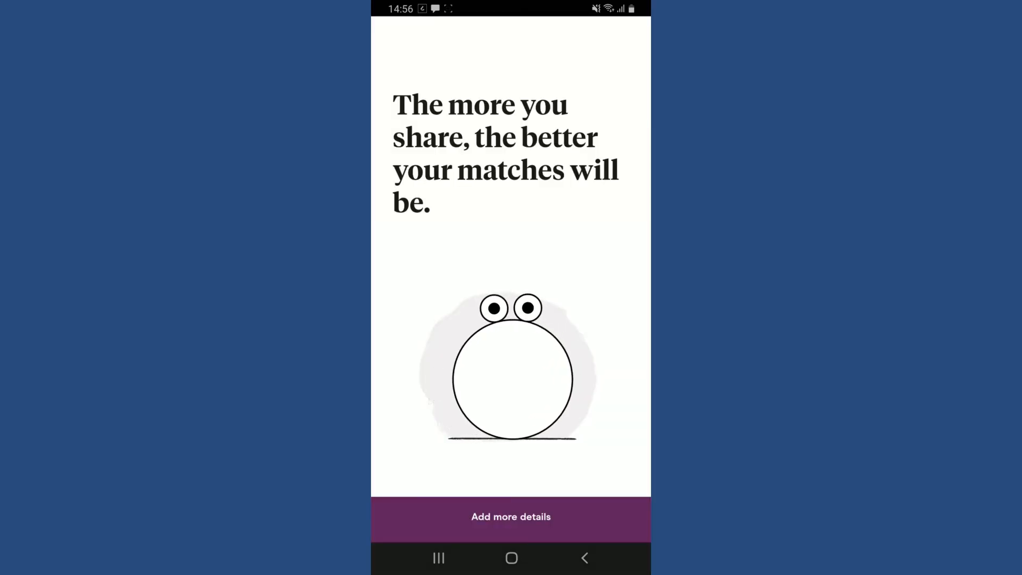
{"action": "left_click", "coordinate": [510, 516]}
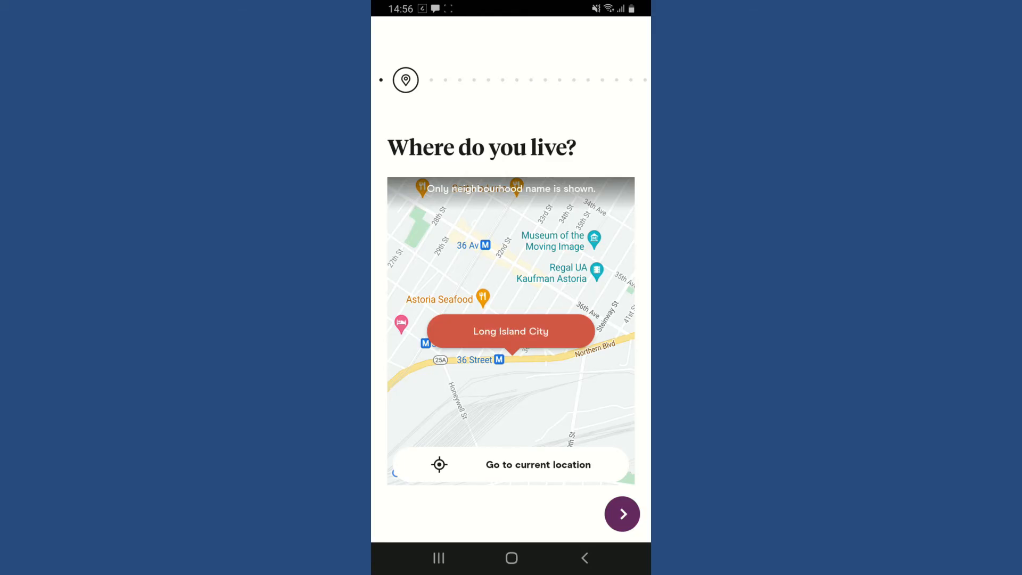
Confirm Long Island City as home and answer Woman with gender hidden from the profile.
{"action": "left_click", "coordinate": [621, 514]}
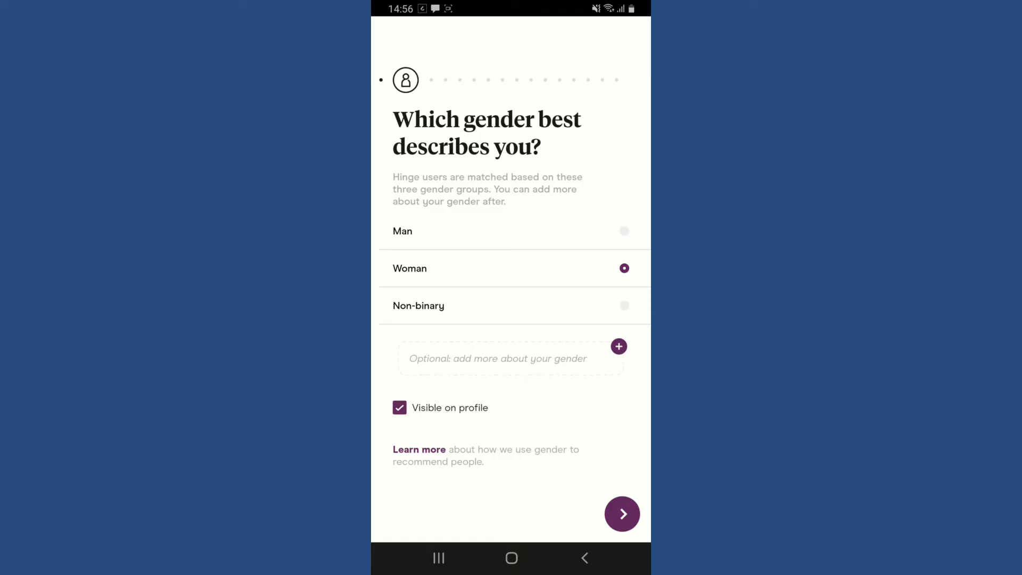
{"action": "left_click", "coordinate": [399, 407]}
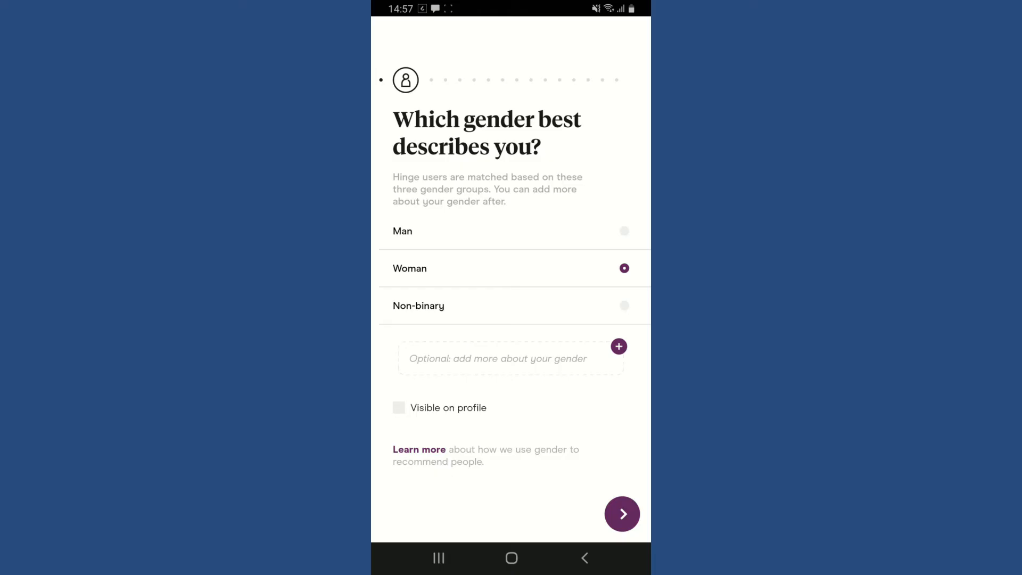
{"action": "left_click", "coordinate": [621, 514]}
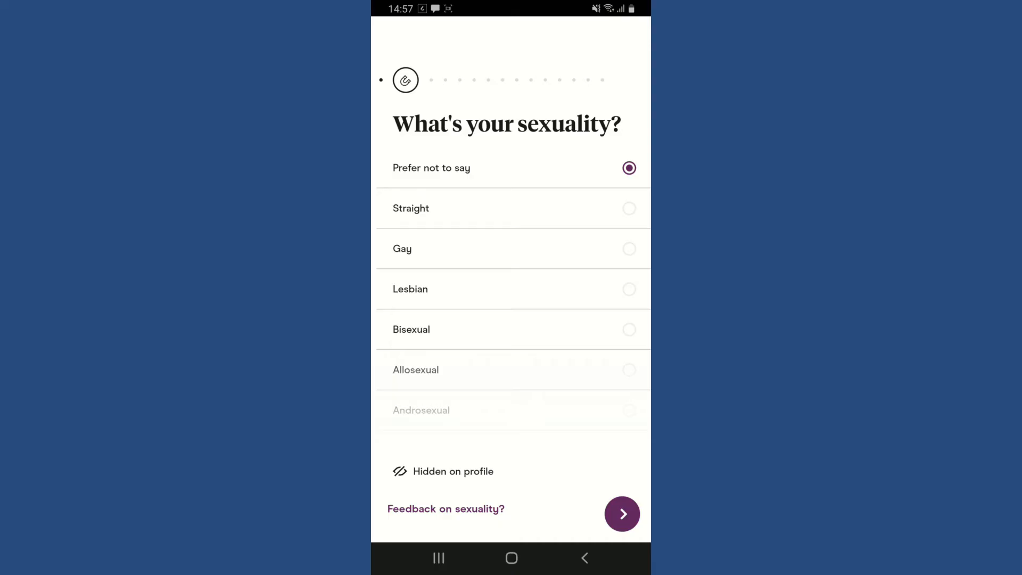
Keep sexuality as prefer not to say and height 5' 1, skipping home town and studies.
{"action": "left_click", "coordinate": [622, 514]}
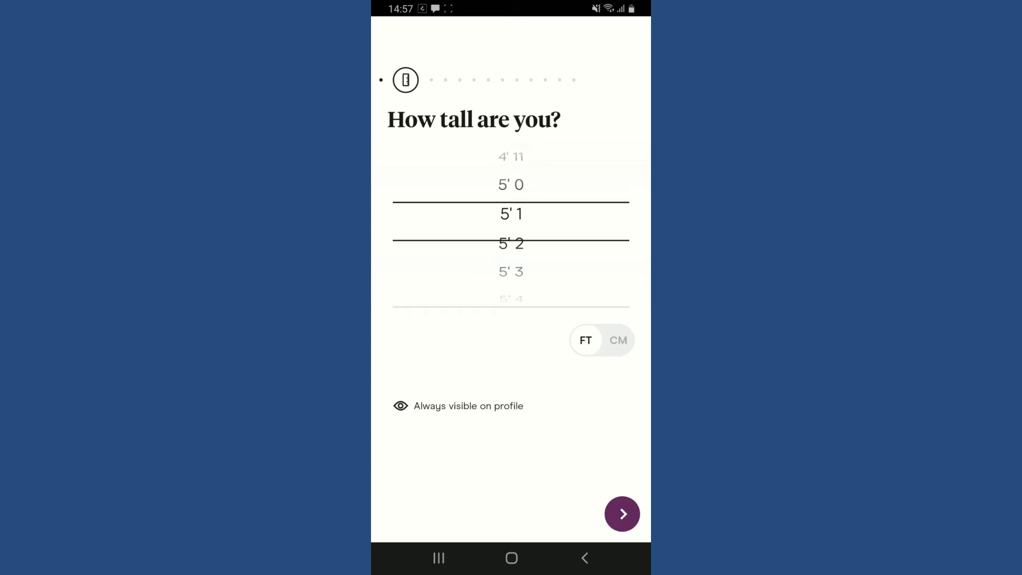
{"action": "left_click", "coordinate": [621, 513]}
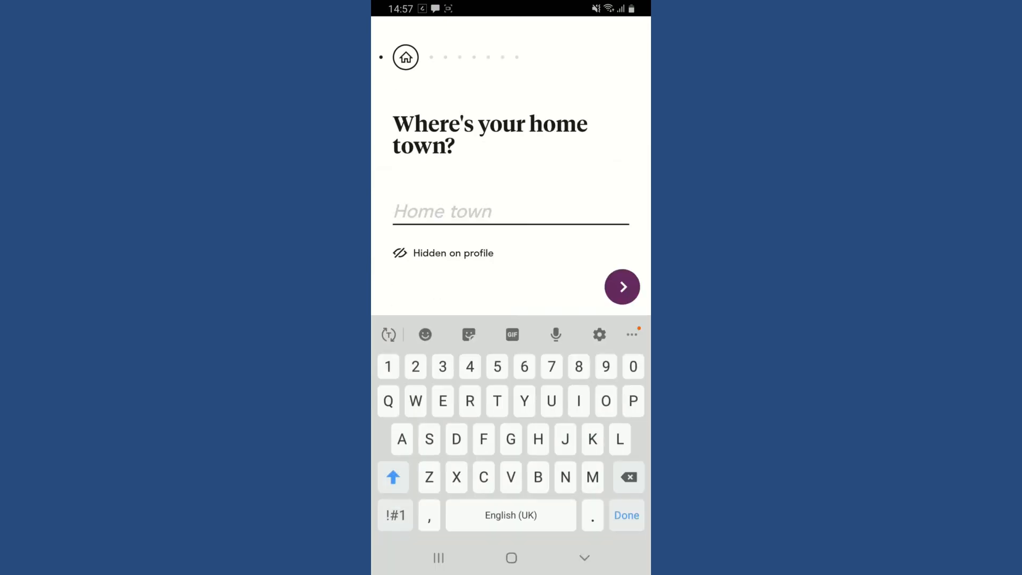
{"action": "left_click", "coordinate": [621, 287]}
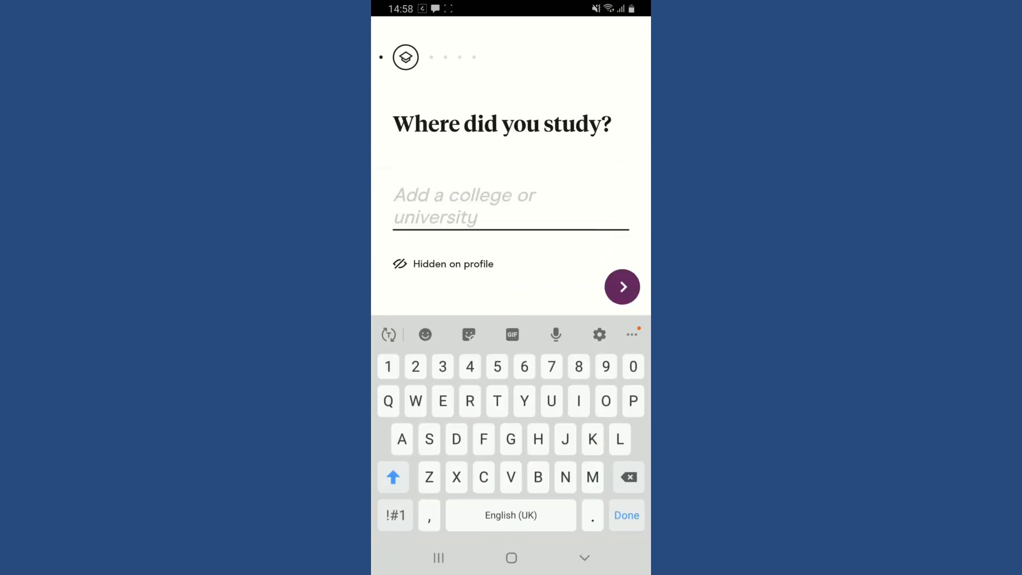
{"action": "left_click", "coordinate": [621, 286]}
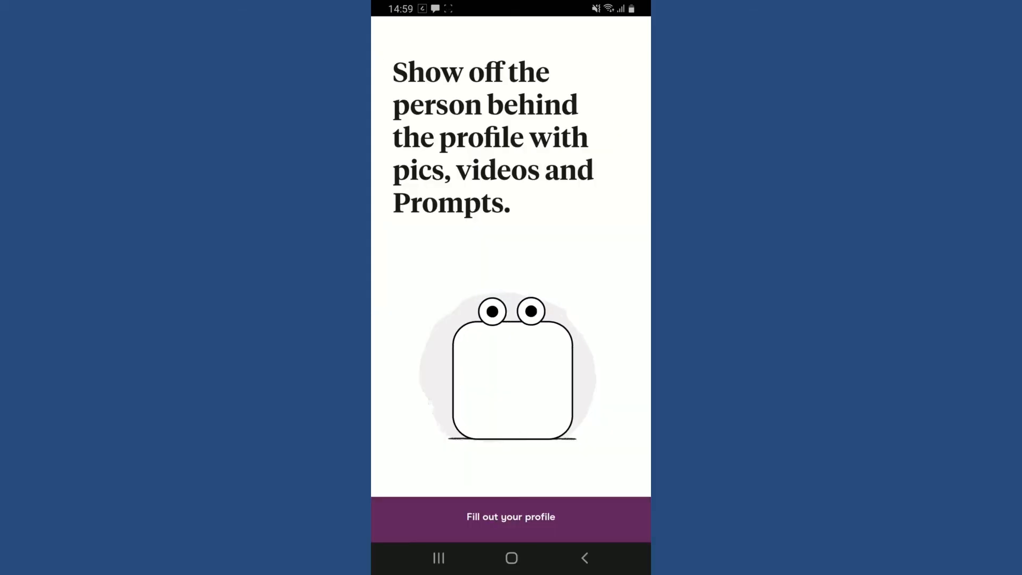
Upload a first profile photo from the phone, finish editing it, and continue.
{"action": "left_click", "coordinate": [510, 517]}
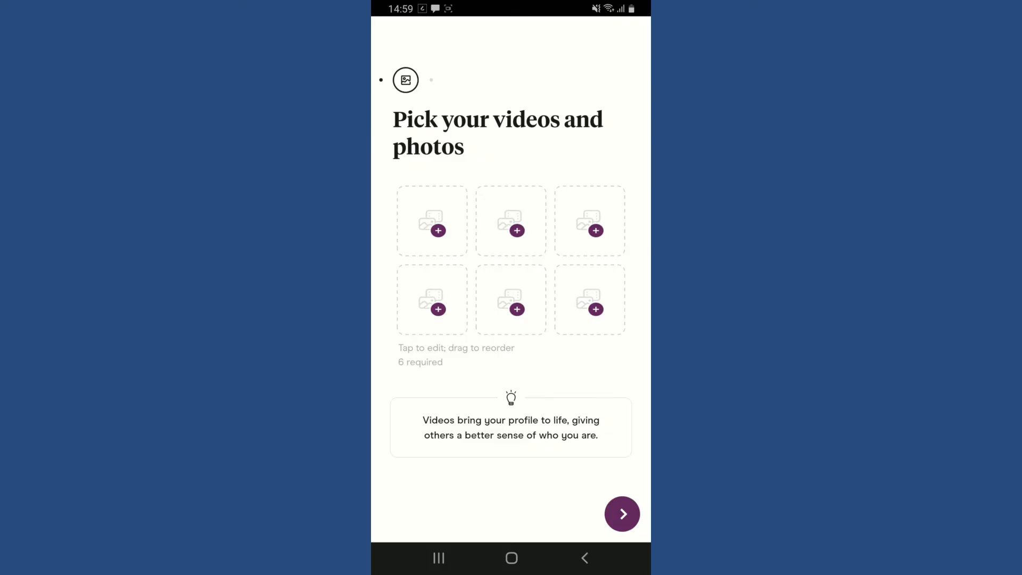
{"action": "left_click", "coordinate": [438, 230]}
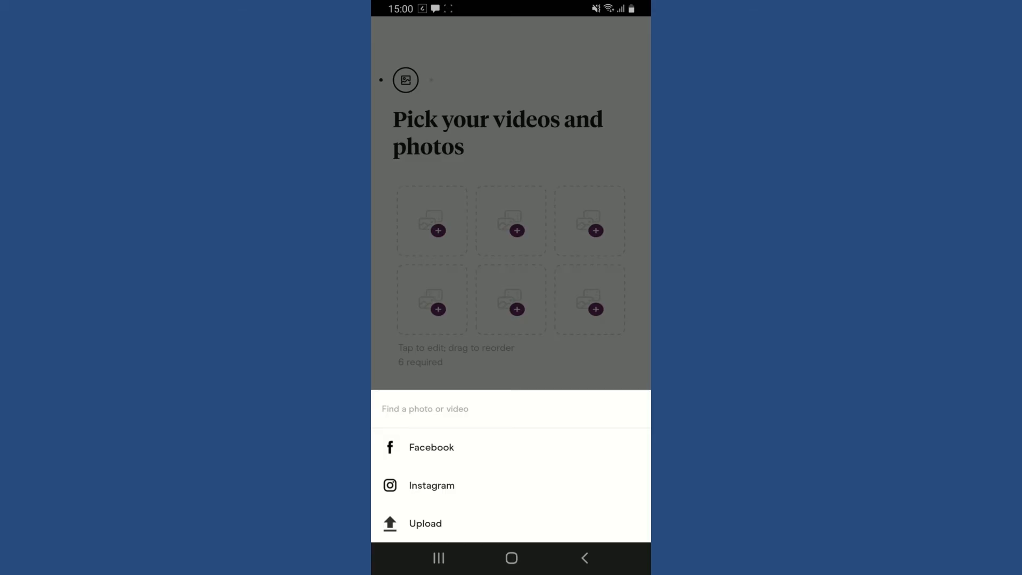
{"action": "left_click", "coordinate": [425, 523]}
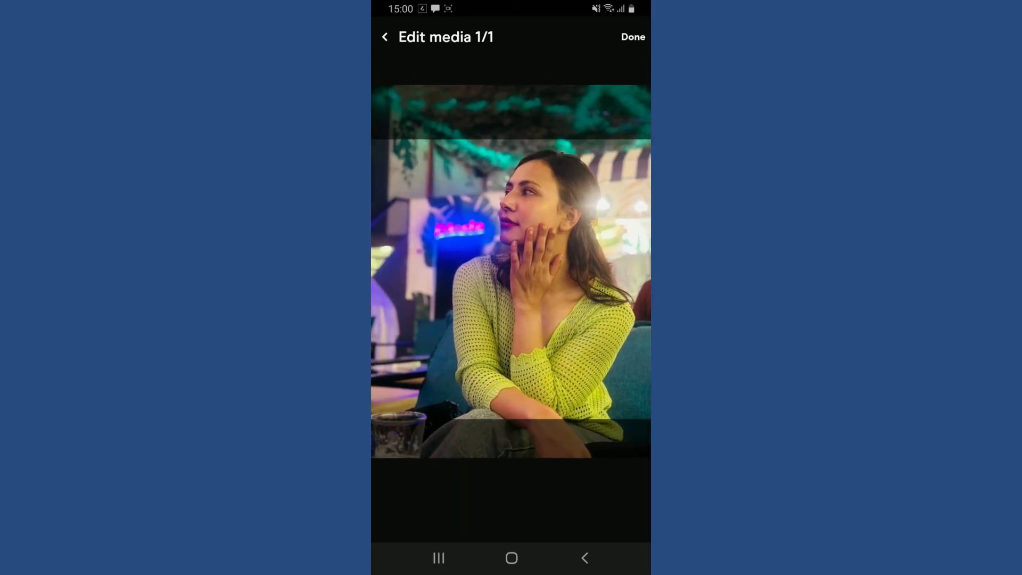
{"action": "left_click", "coordinate": [631, 37]}
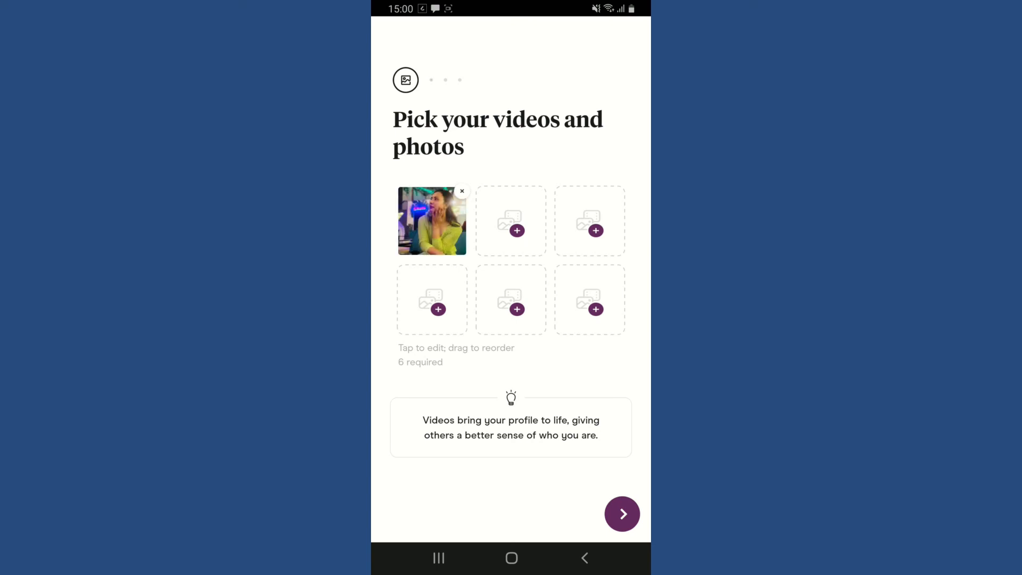
{"action": "left_click", "coordinate": [621, 514]}
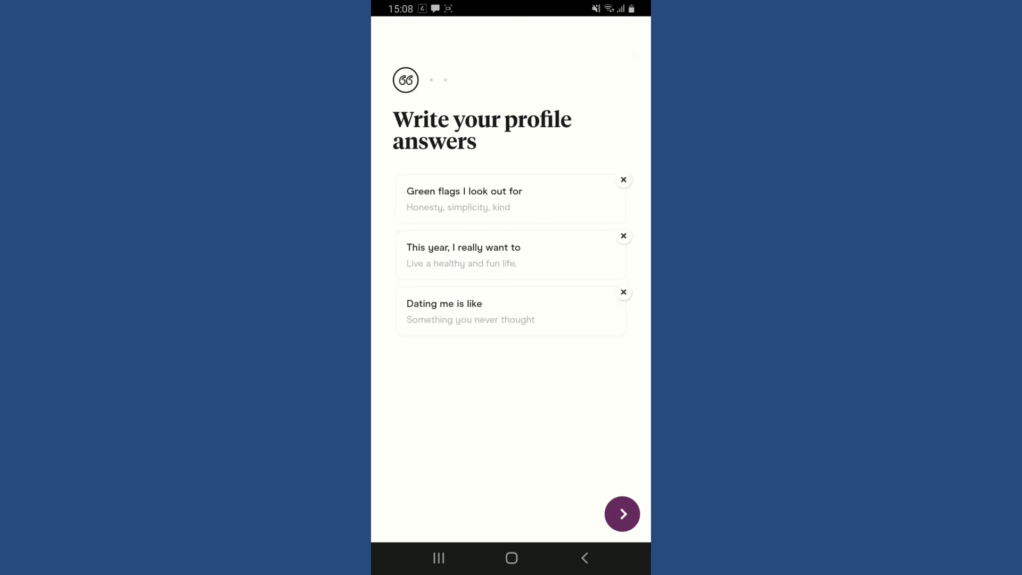
Submit the three prompt answers and start sending likes on the discover feed.
{"action": "left_click", "coordinate": [622, 514]}
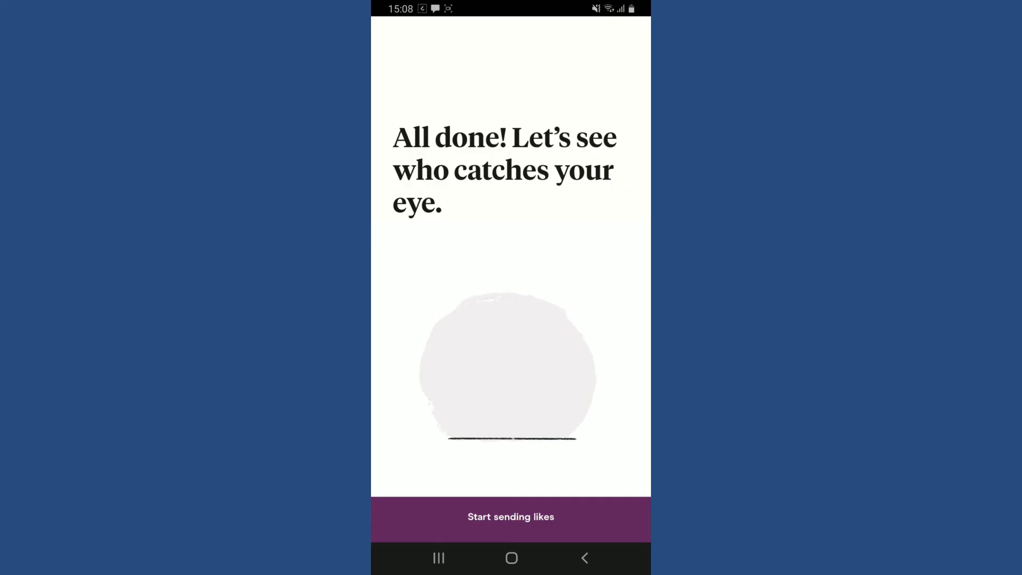
{"action": "left_click", "coordinate": [511, 517]}
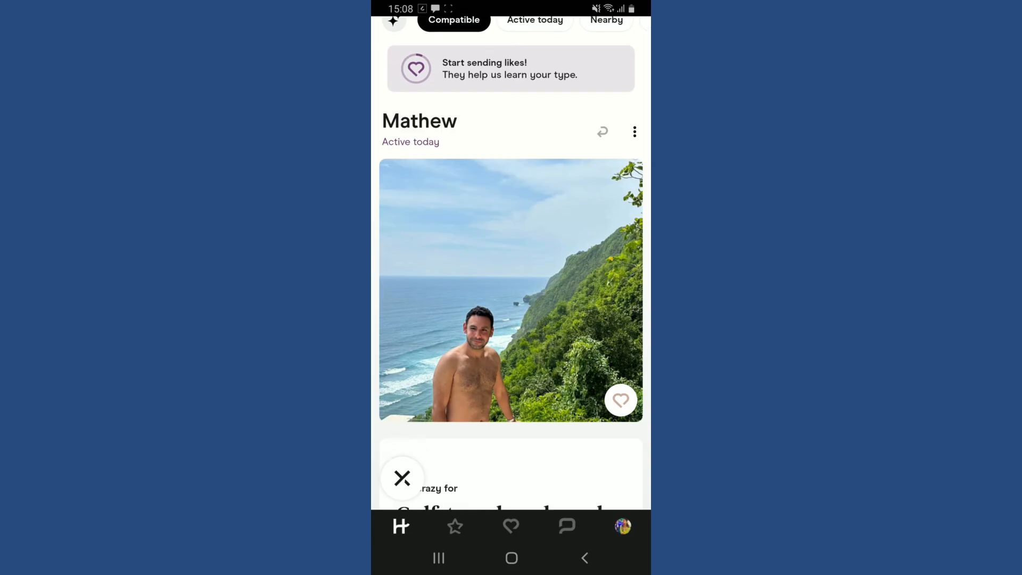
{"action": "scroll", "scroll_direction": "down", "scroll_amount": 3}
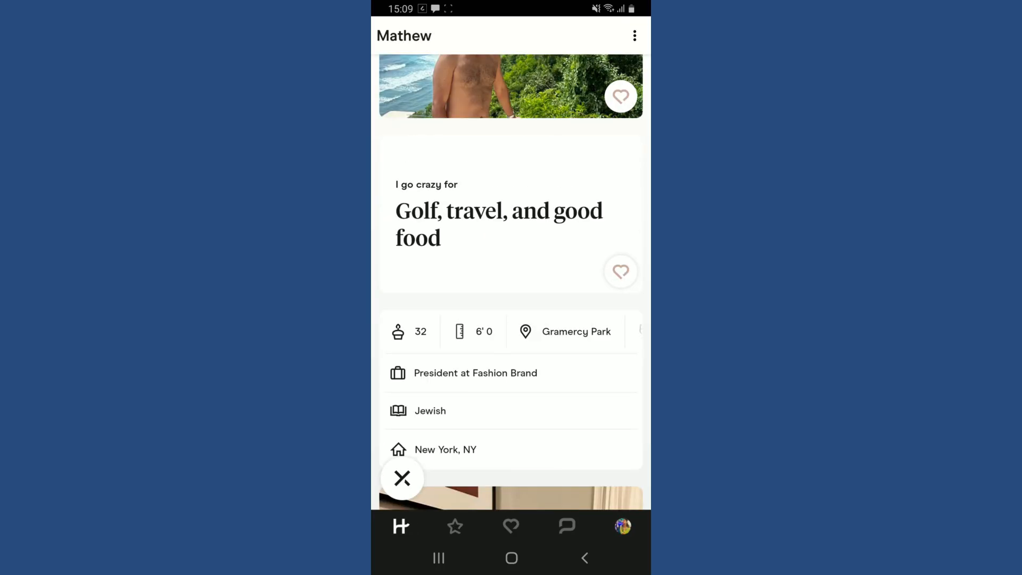
{"action": "scroll", "scroll_direction": "down", "scroll_amount": 3}
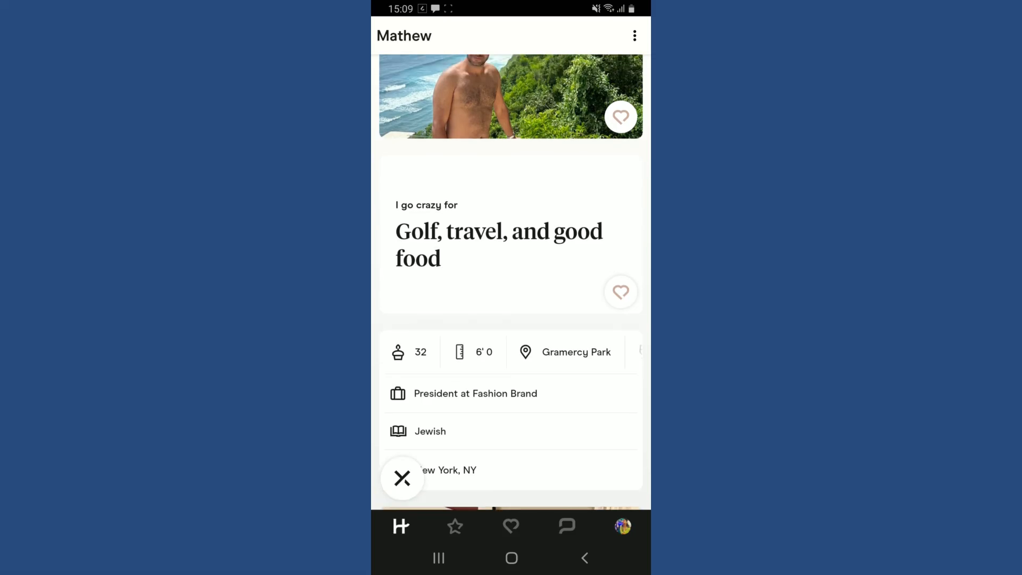
{"action": "scroll", "scroll_direction": "down", "scroll_amount": 3}
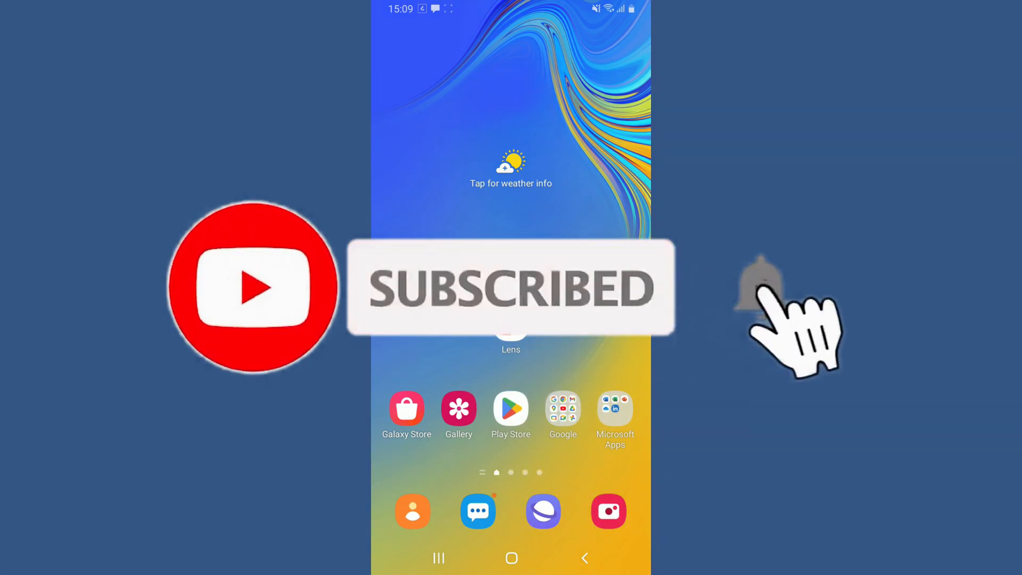
{"action": "left_click", "coordinate": [760, 287]}
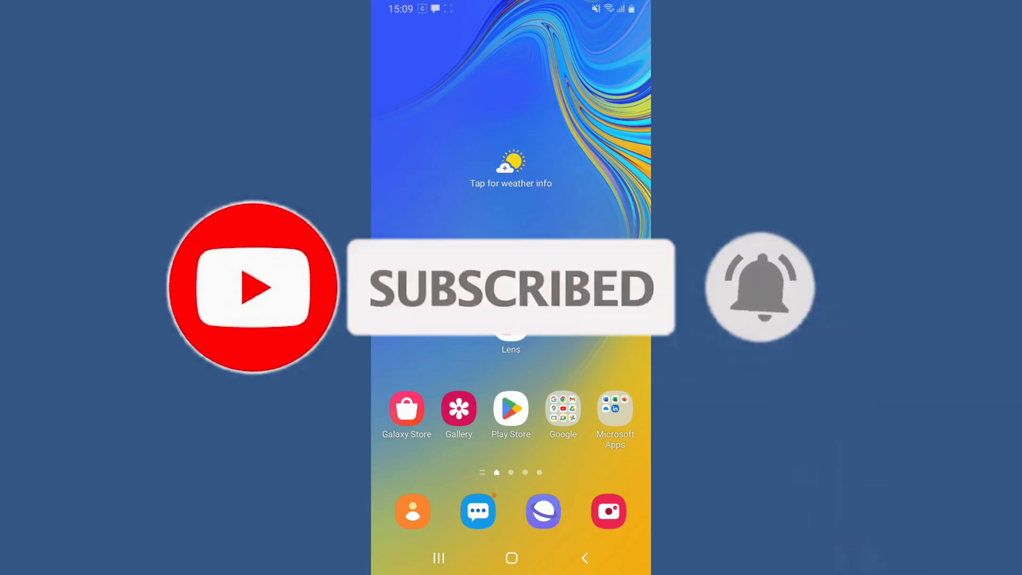